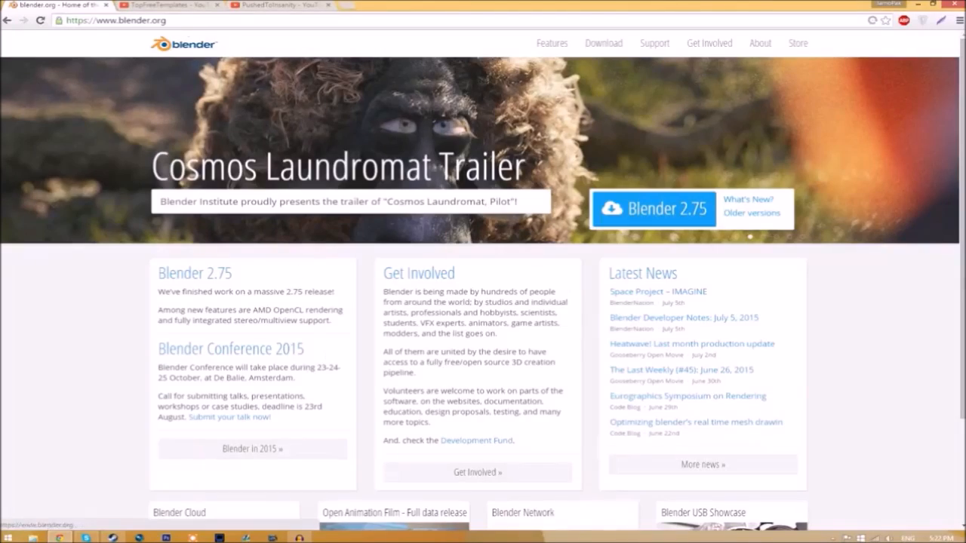
Navigate from blender.org to the Blender 2.75 for Windows download page
left_click(118, 21)
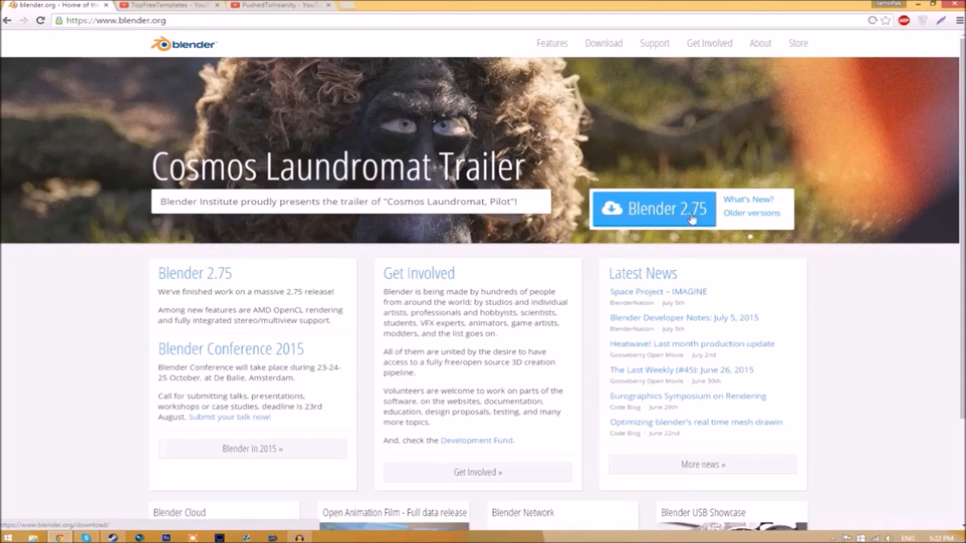
left_click(652, 208)
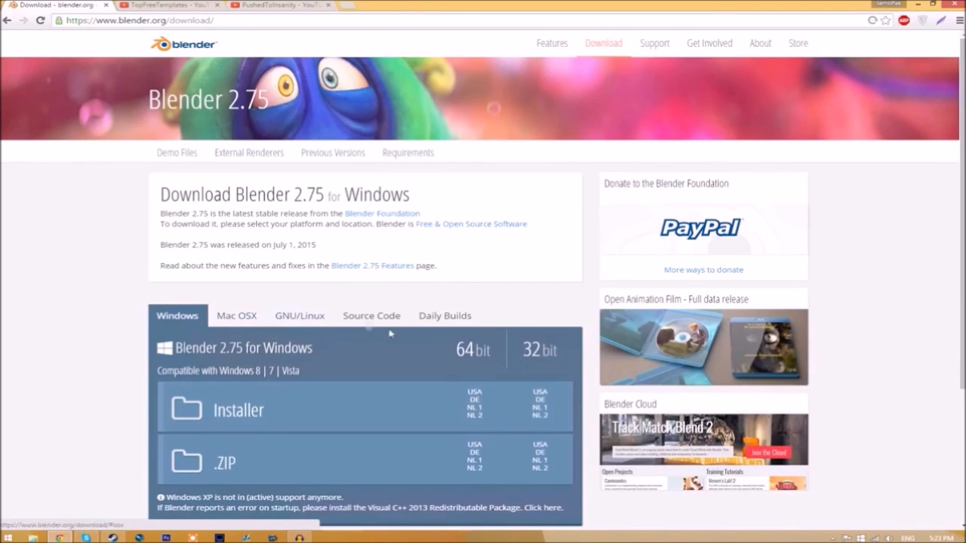
mouse_move(253, 335)
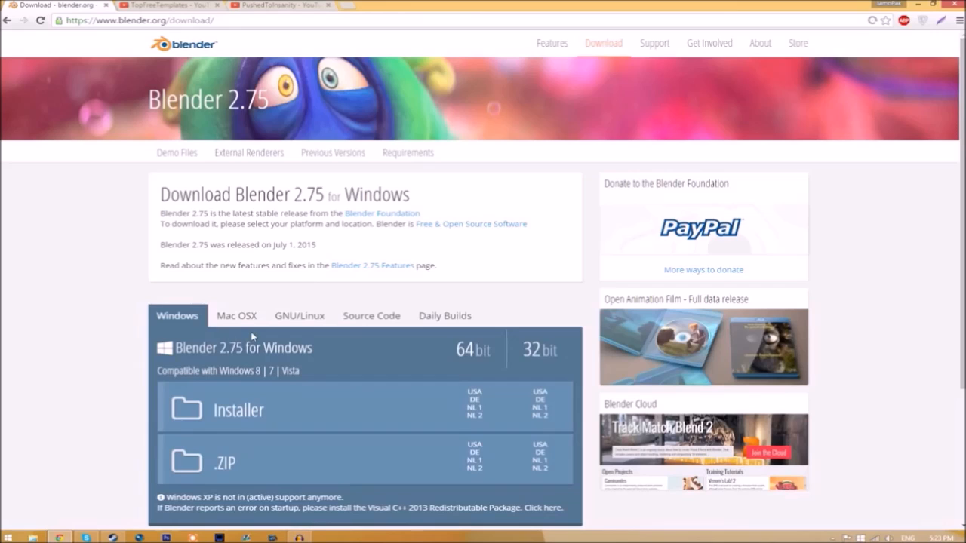
mouse_move(75, 423)
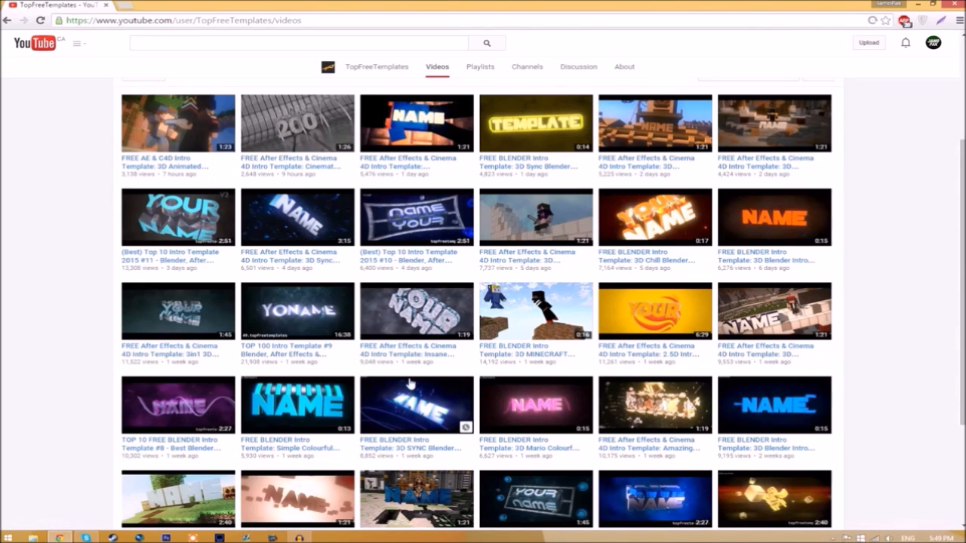
mouse_move(732, 254)
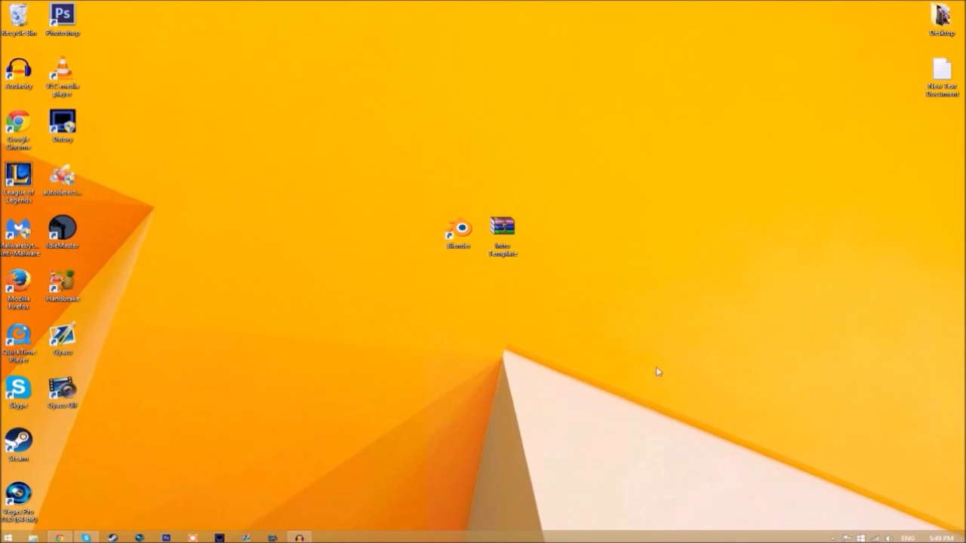
Extract the Intro Template archive on the desktop into its own Intro Template folder
left_click(502, 227)
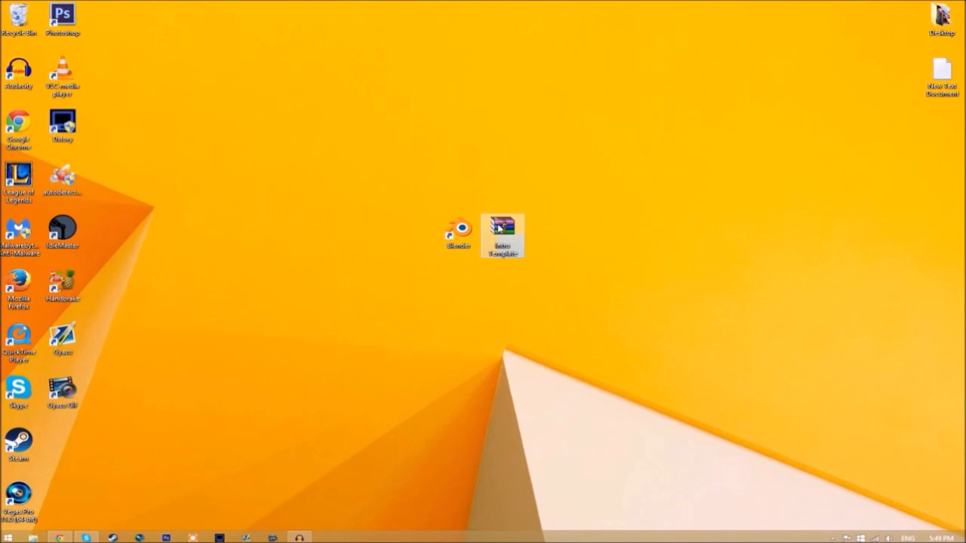
right_click(503, 234)
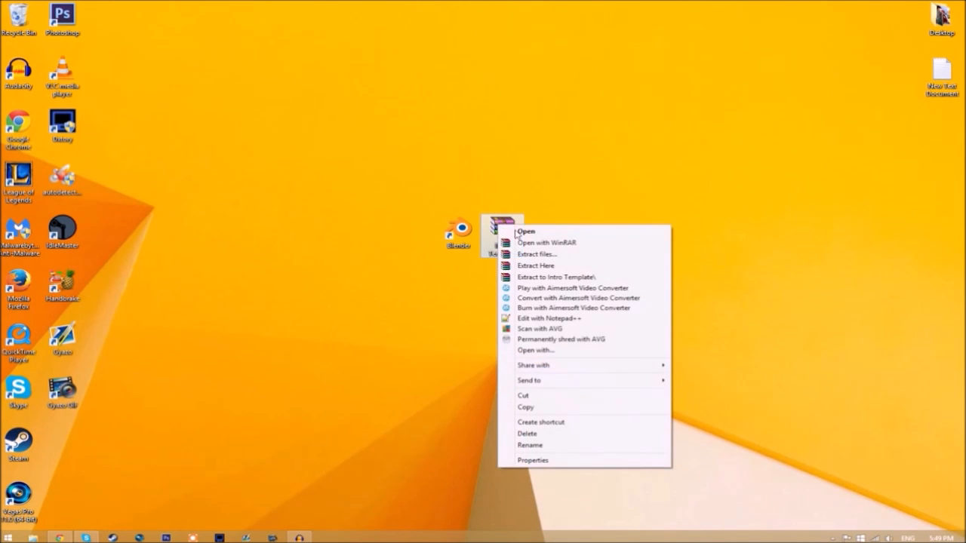
left_click(556, 278)
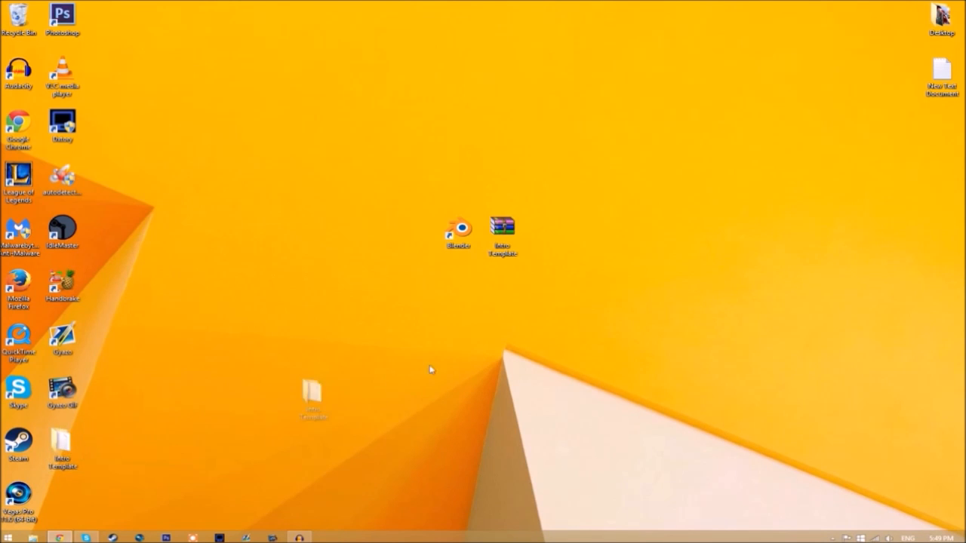
double_click(503, 227)
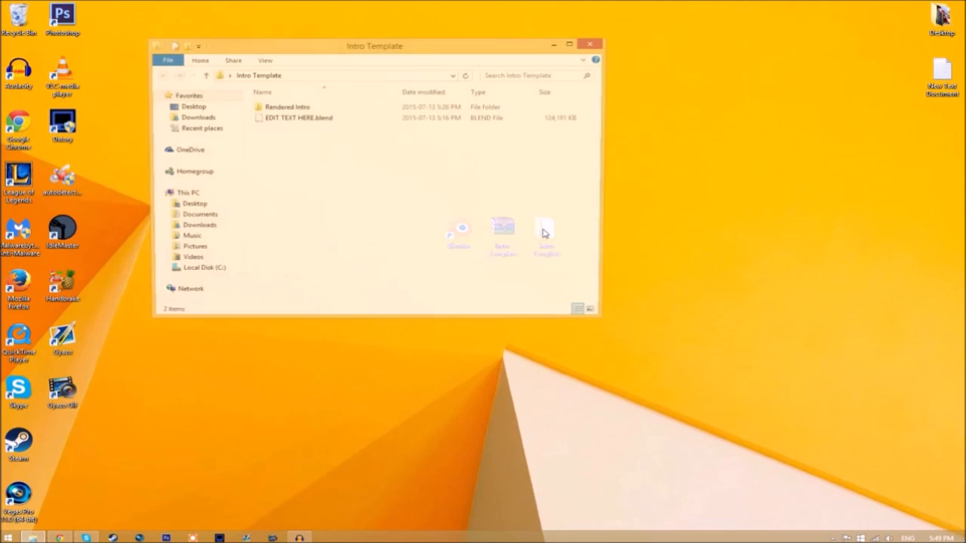
left_click(296, 118)
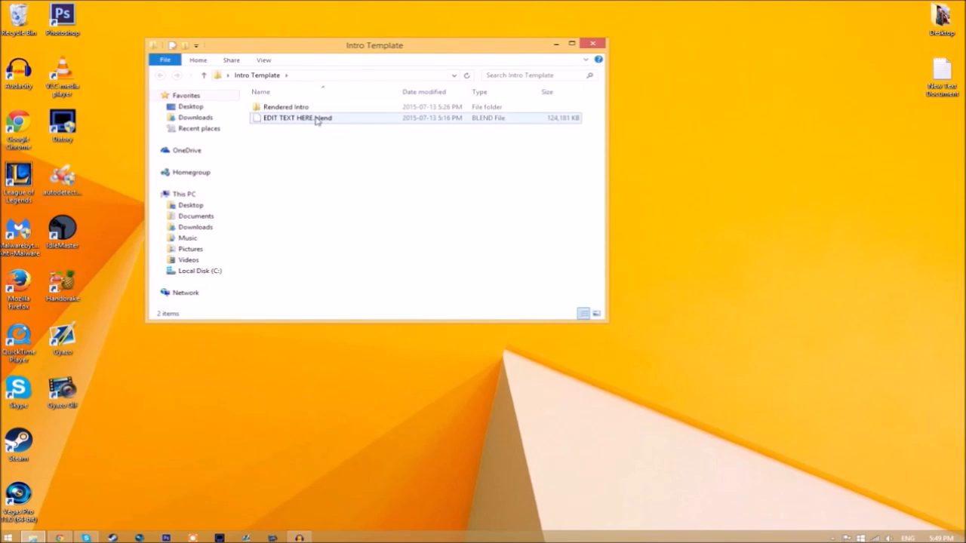
left_click(285, 105)
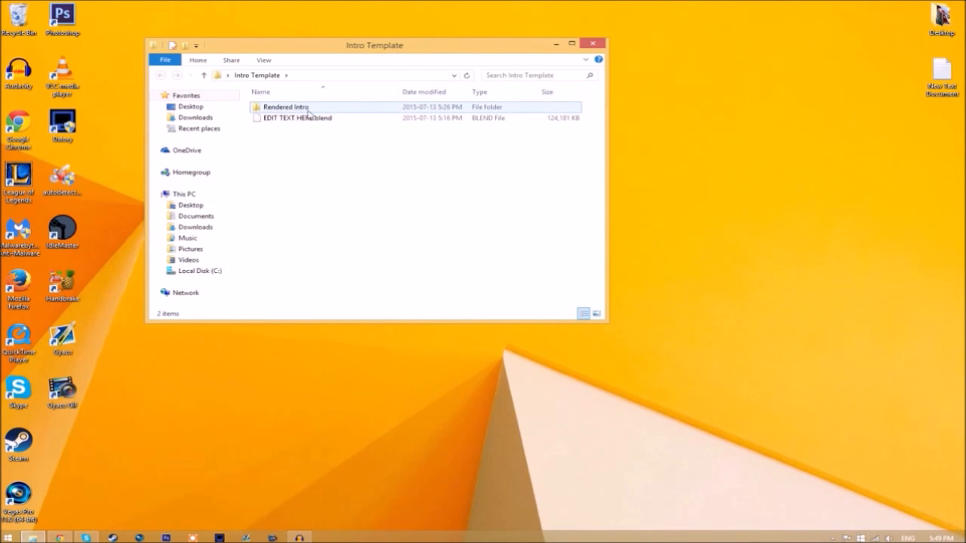
mouse_move(285, 105)
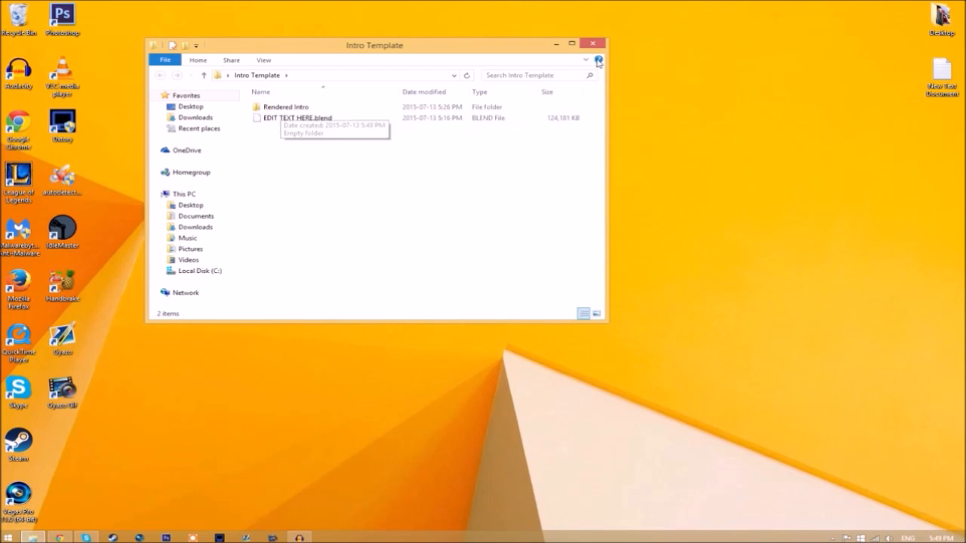
left_click(592, 43)
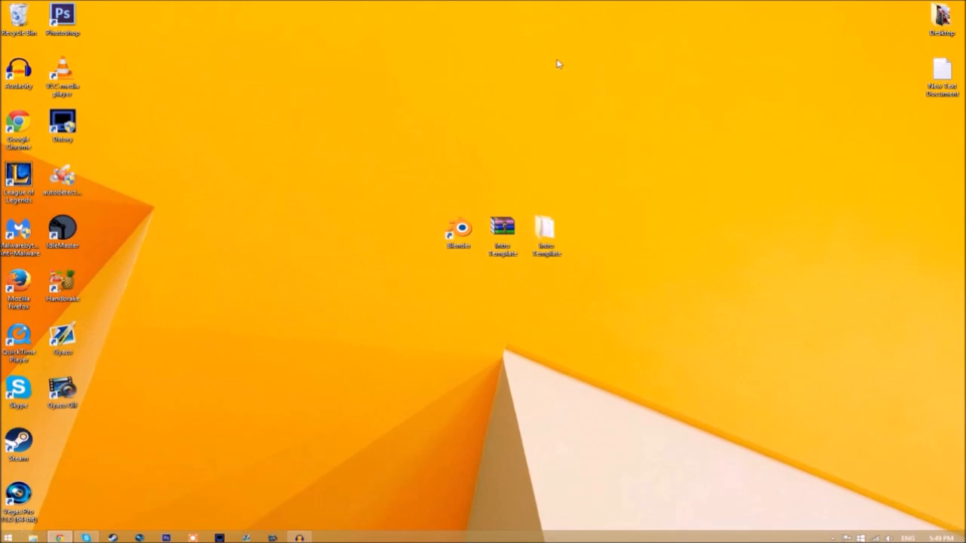
Launch Blender from the desktop shortcut into its default scene
double_click(458, 229)
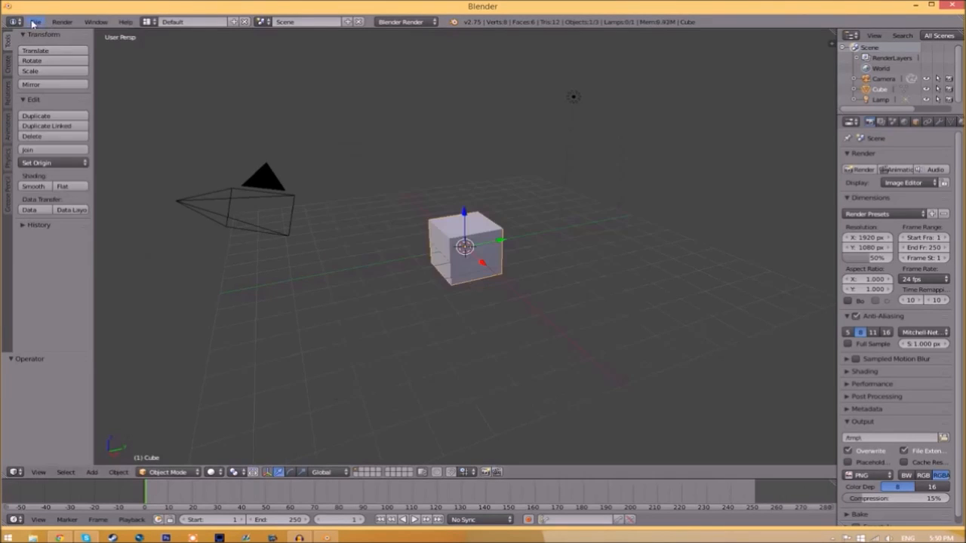
left_click(34, 21)
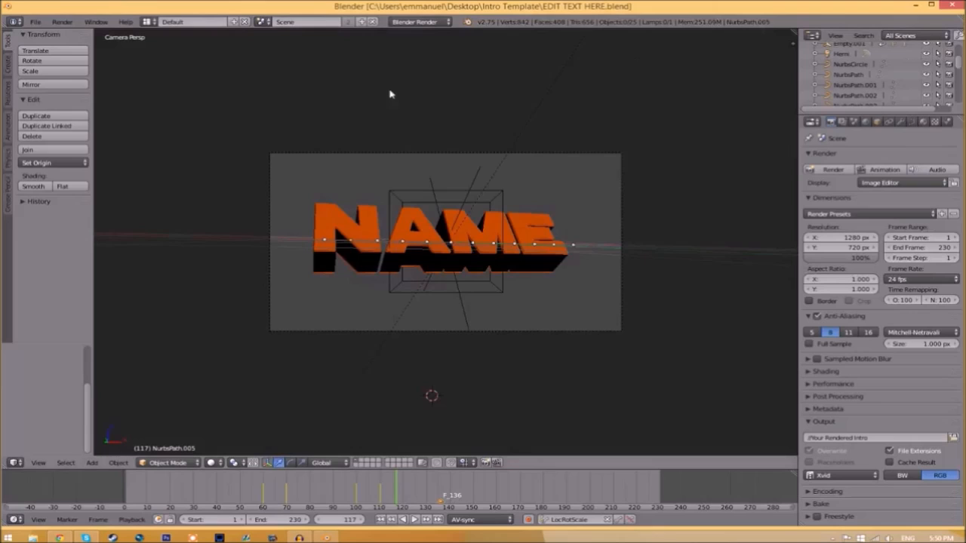
mouse_move(356, 293)
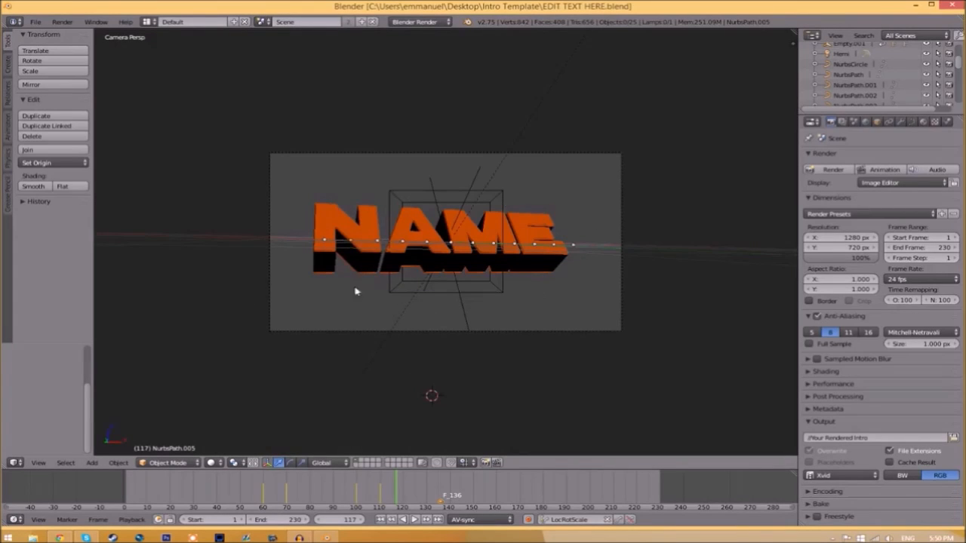
mouse_move(456, 249)
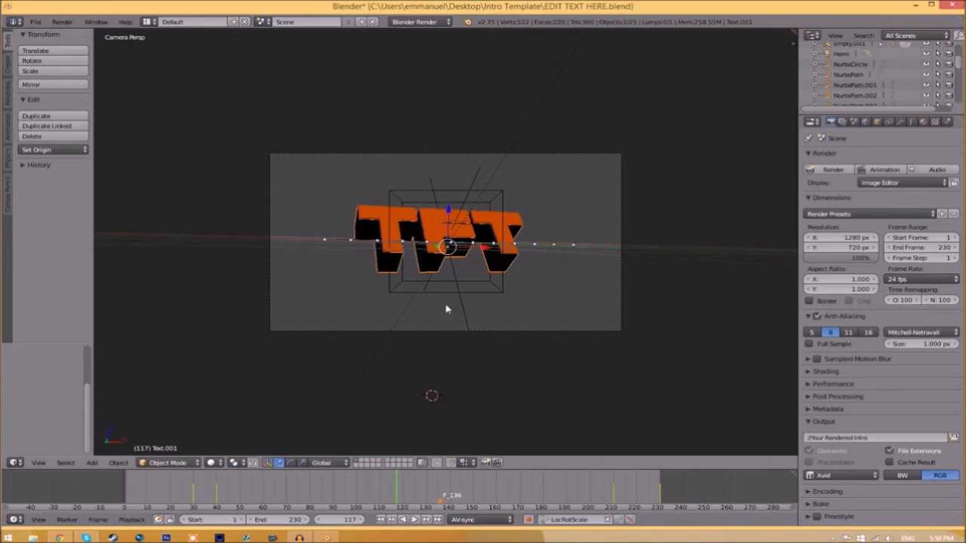
mouse_move(590, 240)
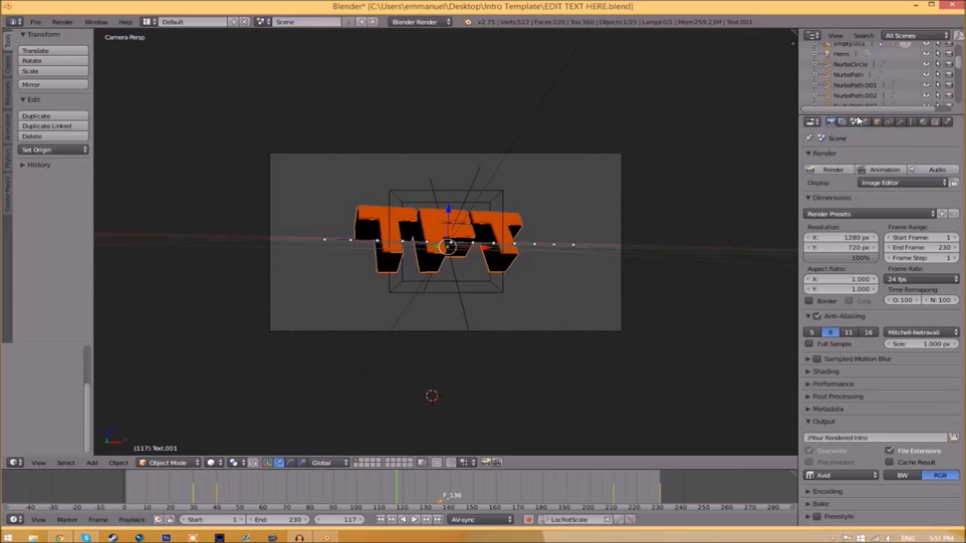
Load Space Comics.ttf from C:\Windows\Fonts onto both TFT text objects
left_click(912, 121)
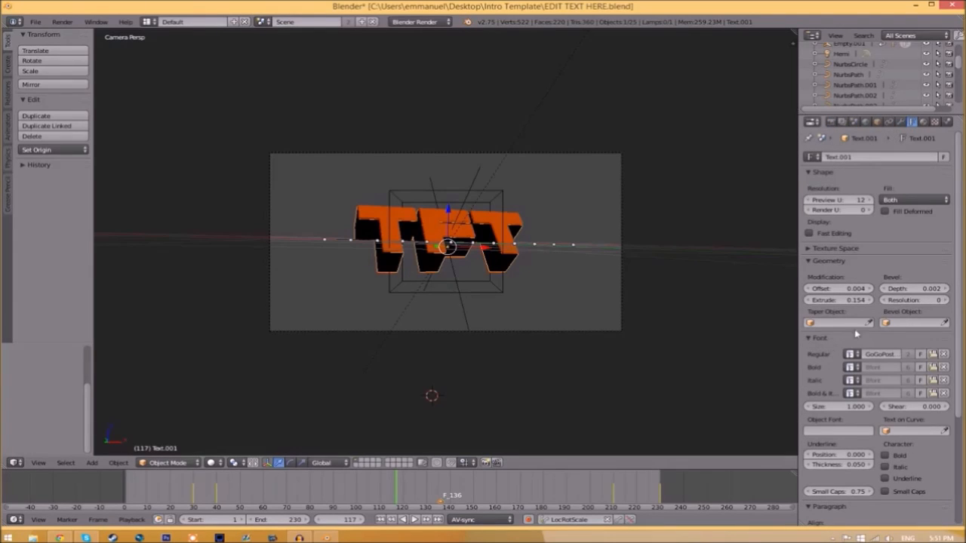
mouse_move(830, 360)
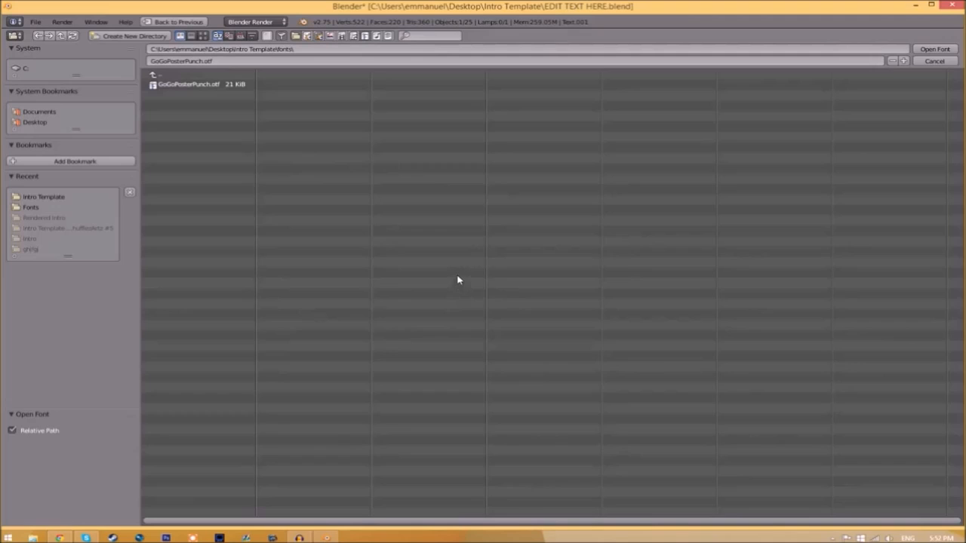
left_click(24, 68)
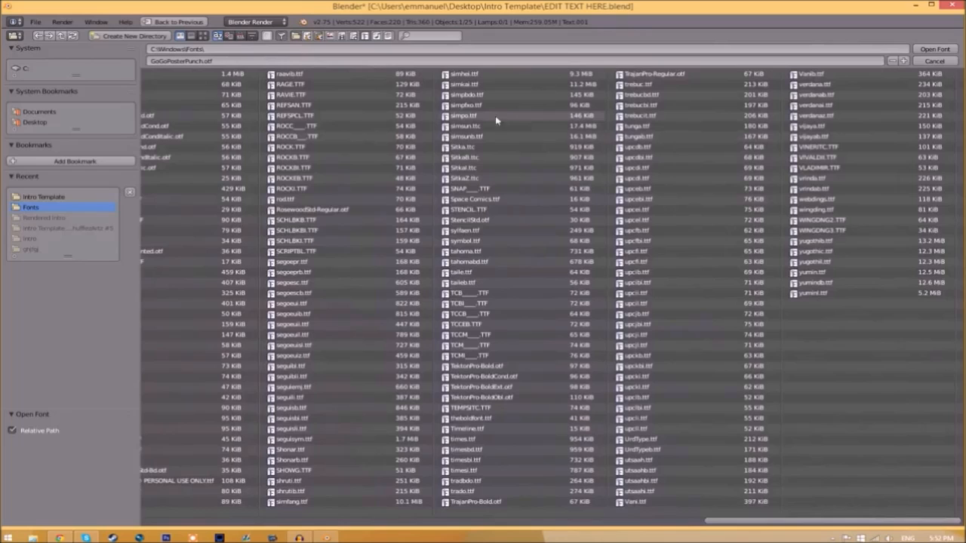
left_click(475, 199)
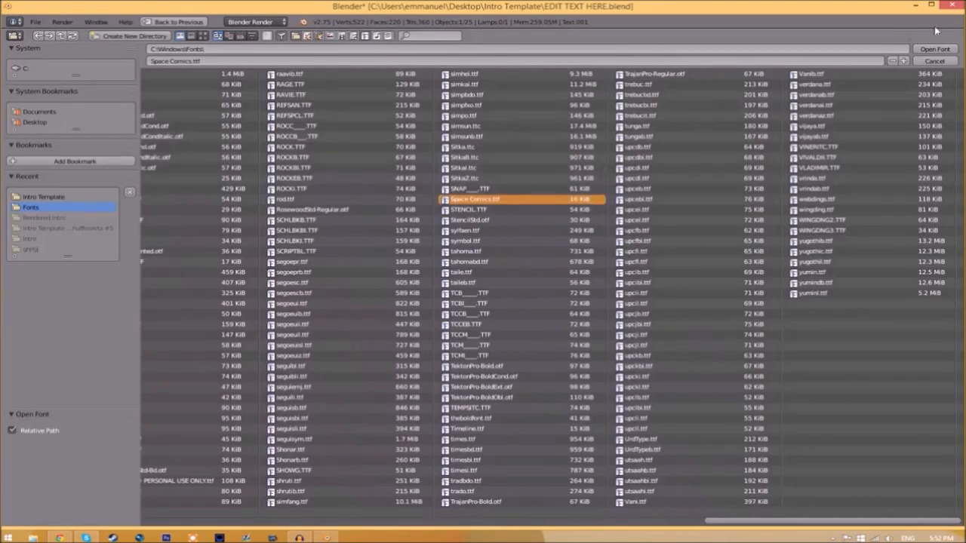
left_click(934, 48)
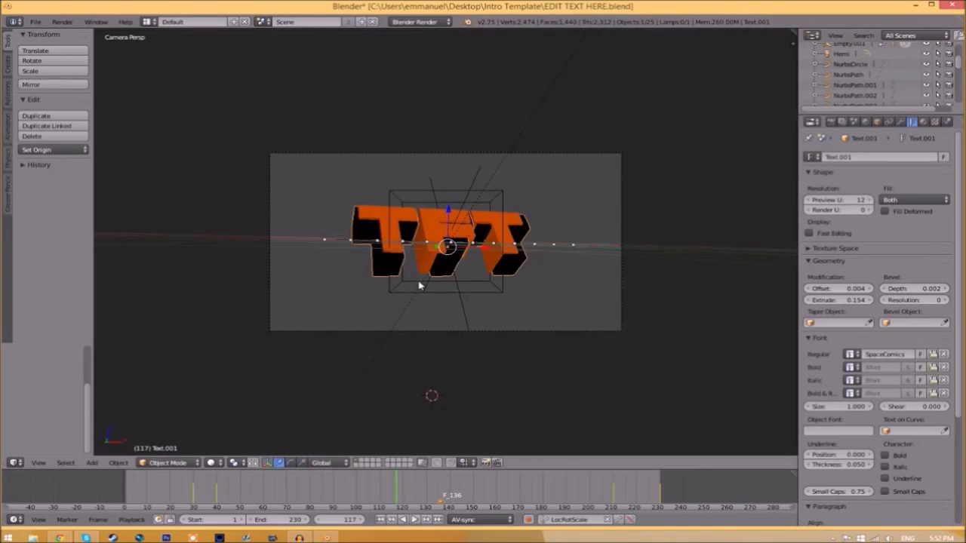
mouse_move(431, 235)
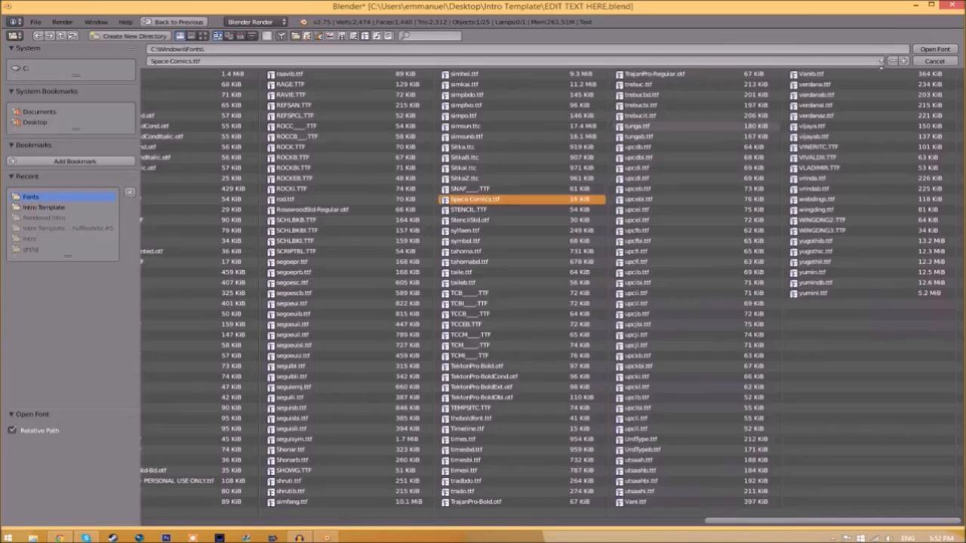
left_click(935, 48)
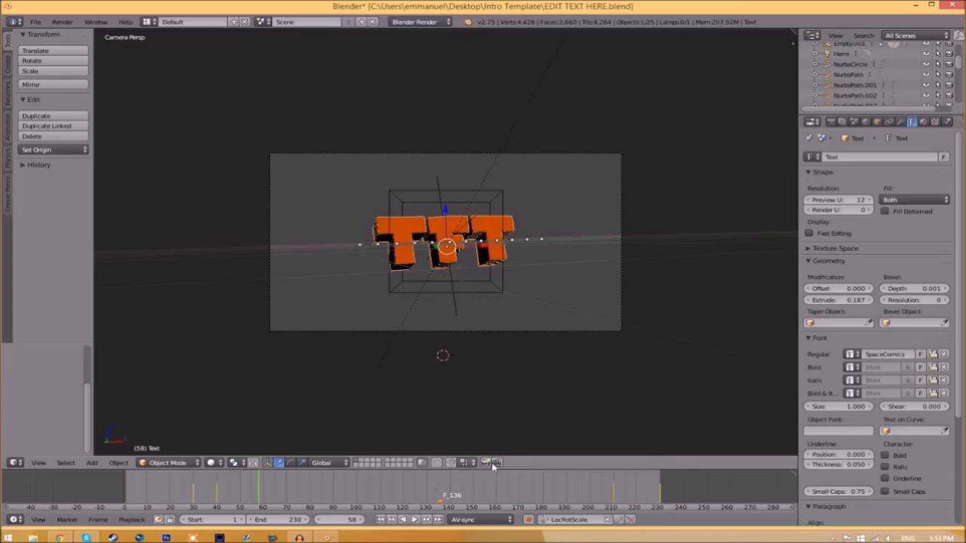
Bring up the render Output settings for MPEG format with an MPEG-4 container
left_click(830, 120)
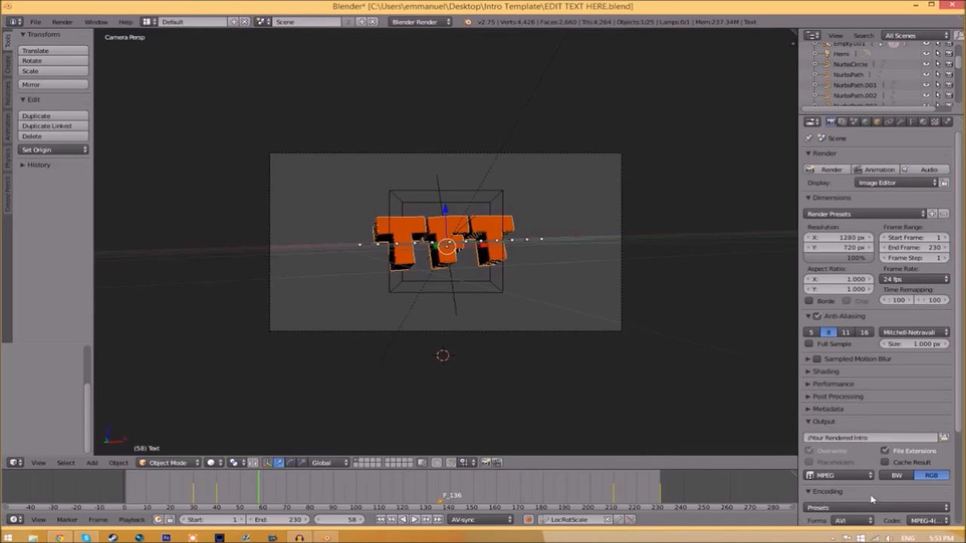
scroll("down", 3)
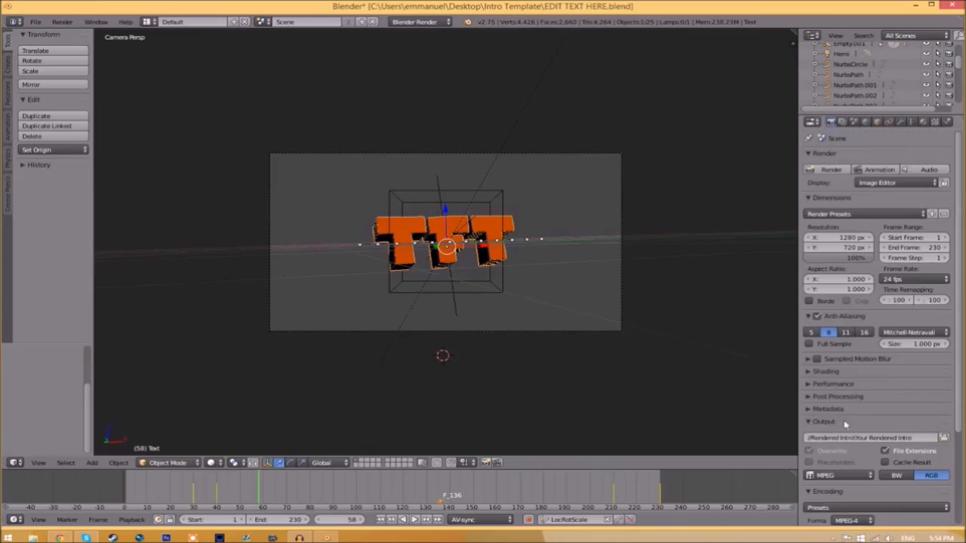
mouse_move(861, 438)
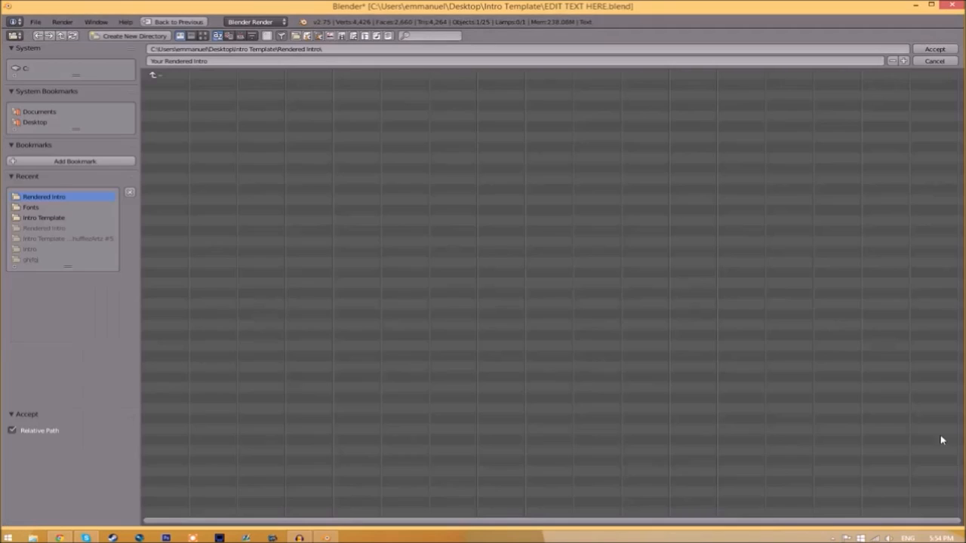
Point the render output to Rendered Intro with the file name INTRO TEMPLATE
left_click(43, 217)
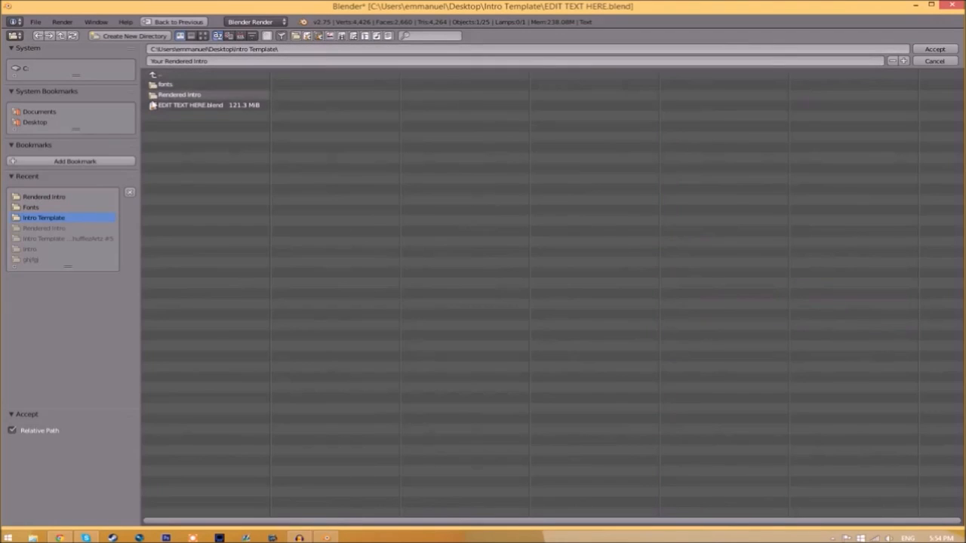
double_click(178, 94)
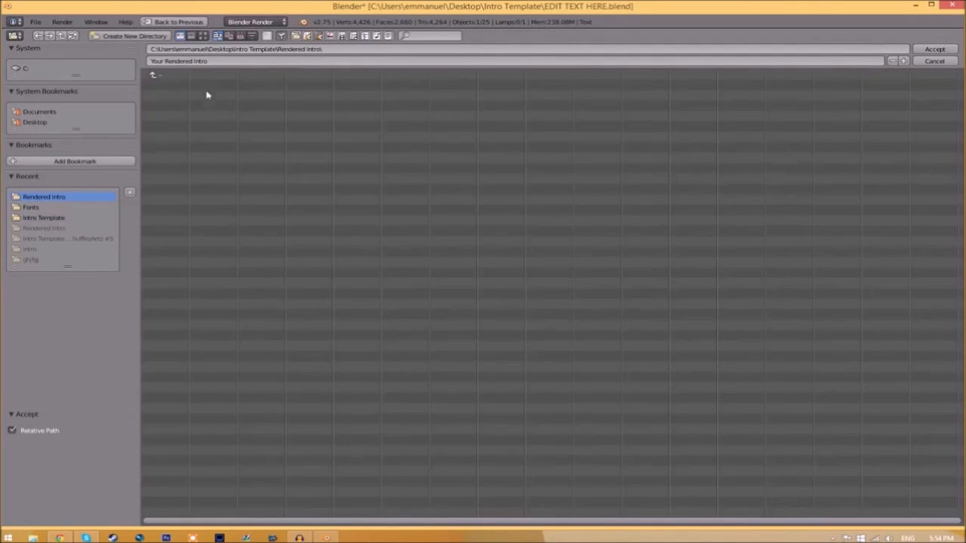
type("INTRO TEMPLATE")
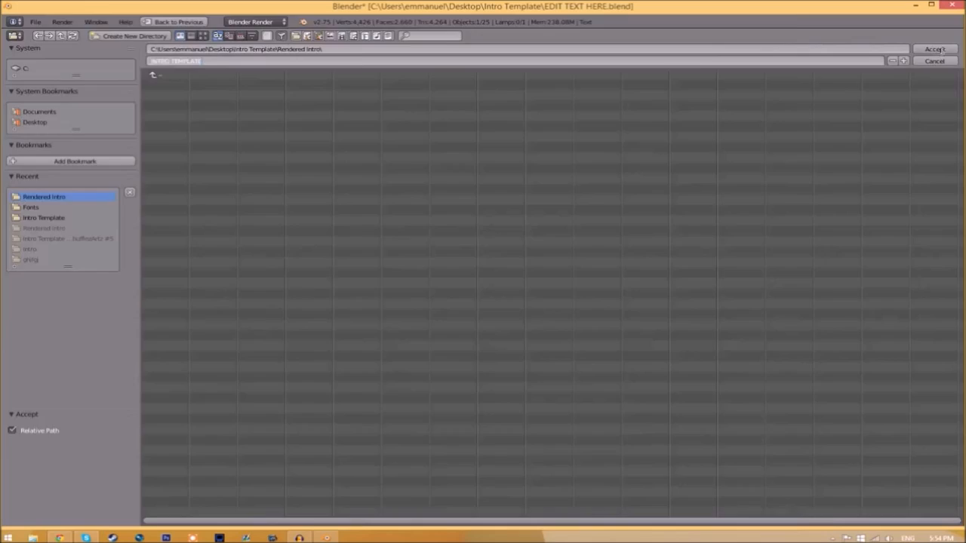
left_click(934, 48)
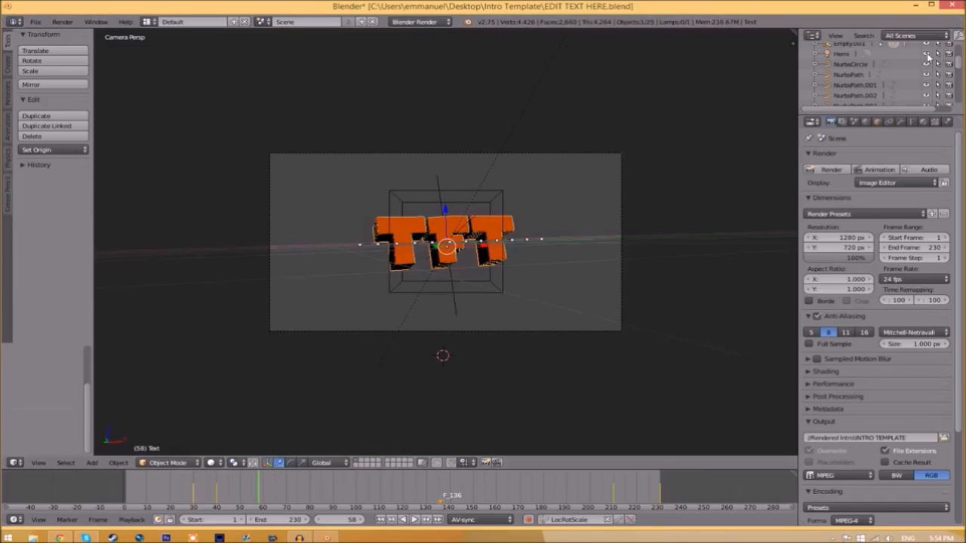
mouse_move(736, 370)
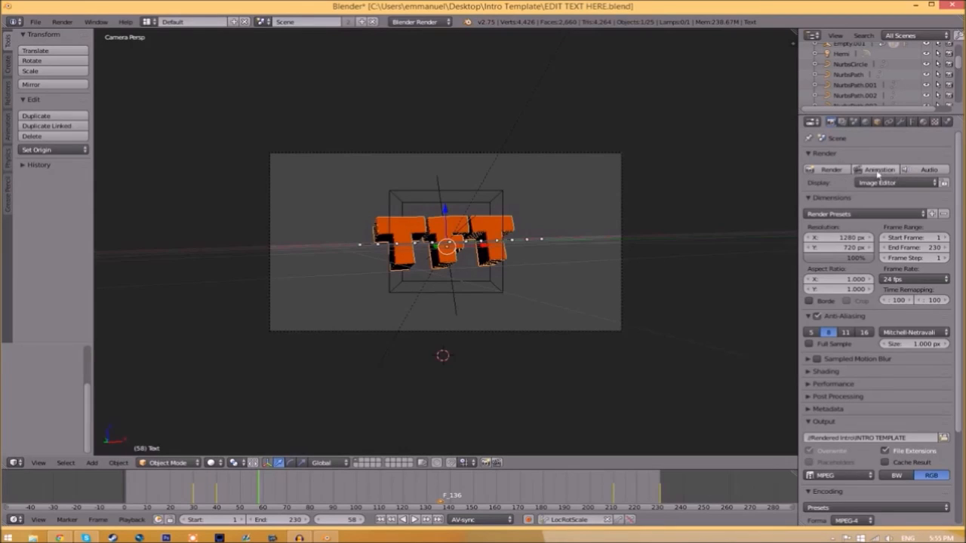
Start Render Animation to encode the full intro to video
left_click(62, 21)
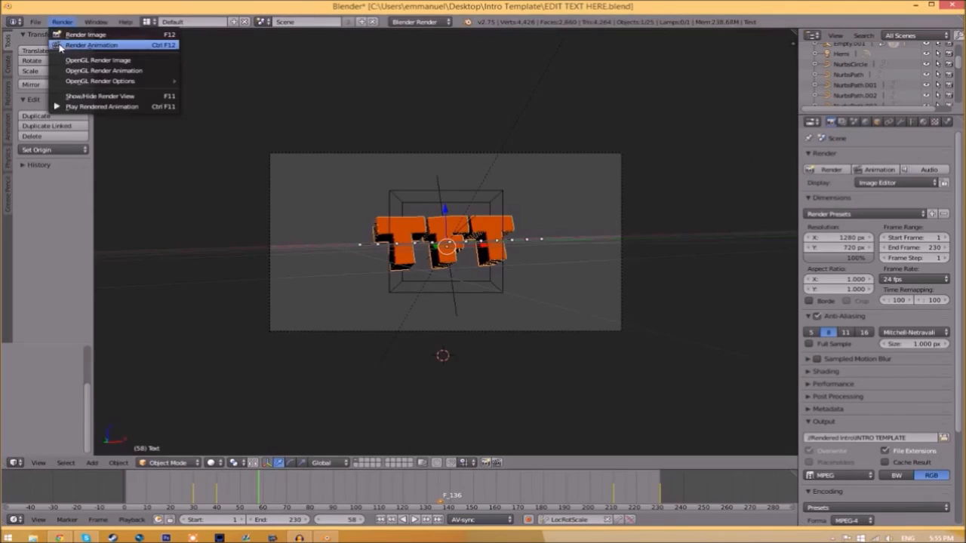
left_click(91, 45)
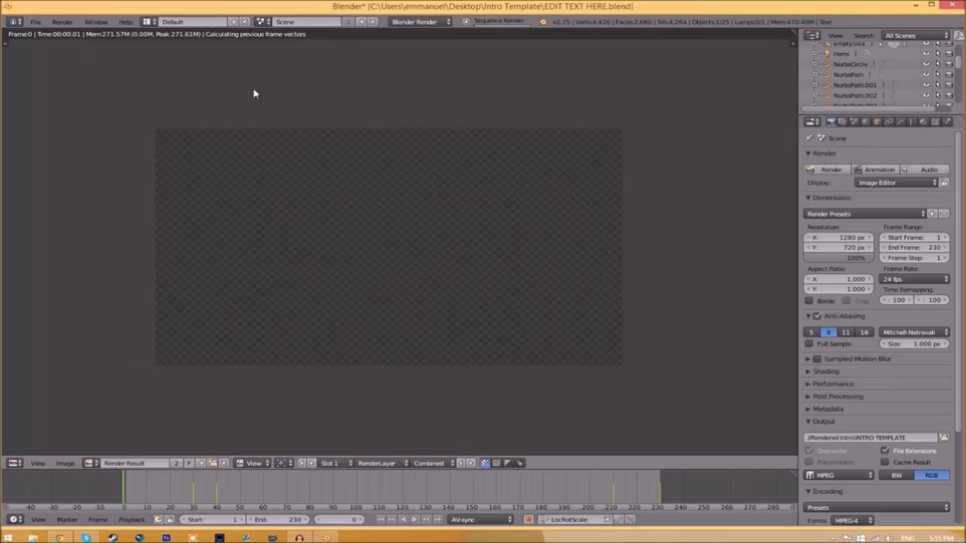